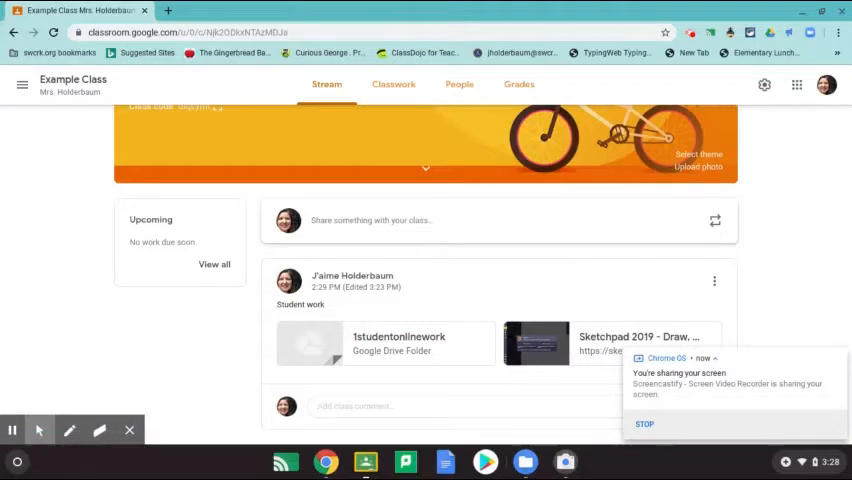
pyautogui.moveTo(552, 270)
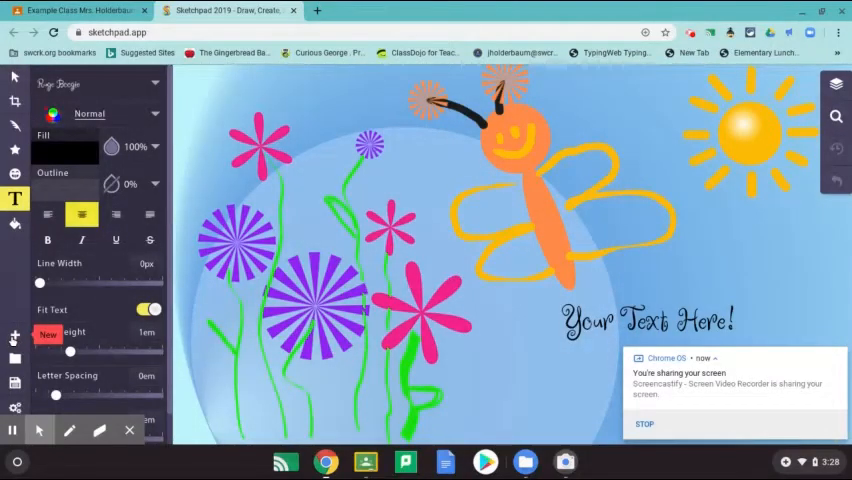
# Step: Create a new drawing from the Blank template
pyautogui.click(15, 334)
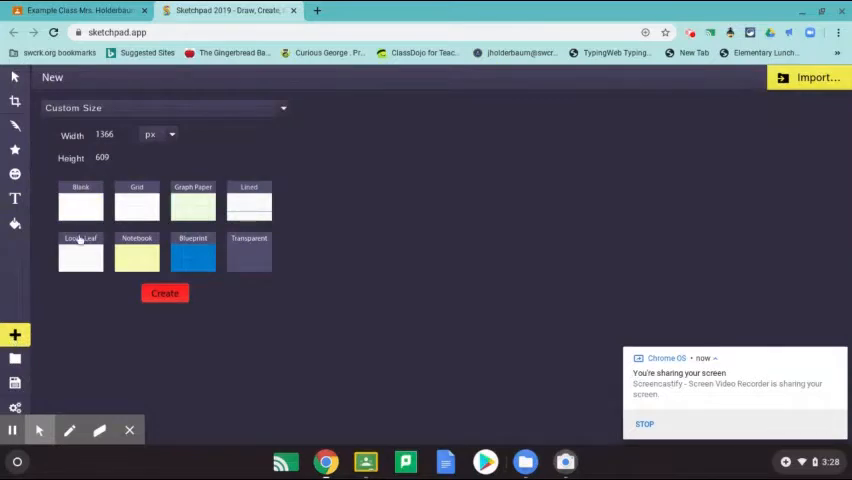
pyautogui.click(80, 200)
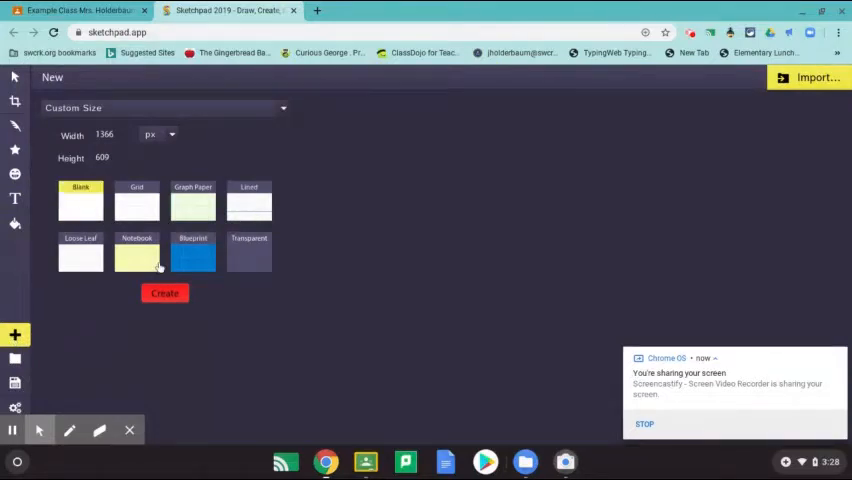
pyautogui.click(164, 293)
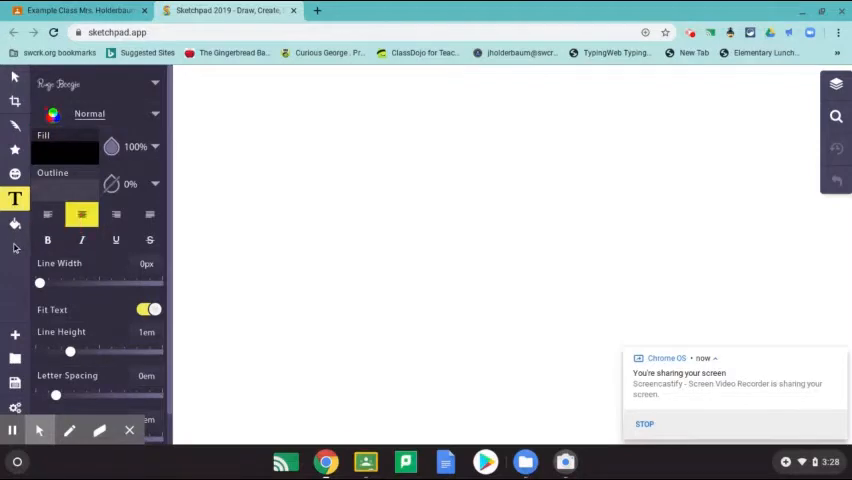
pyautogui.moveTo(15, 224)
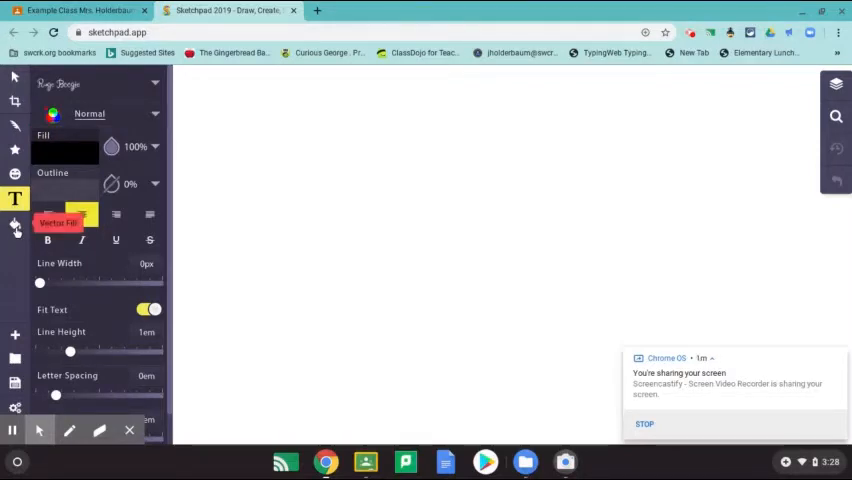
# Step: Apply the light blue Radial gradient preset with Vector Fill across the canvas background
pyautogui.click(15, 225)
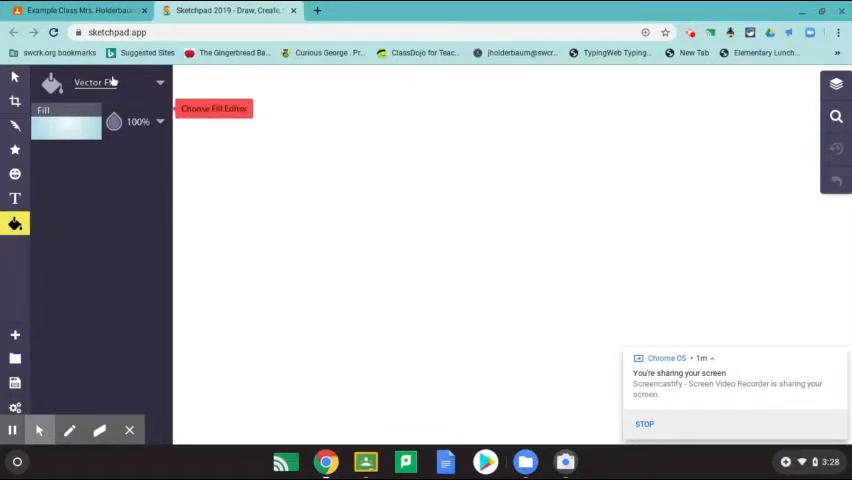
pyautogui.click(66, 124)
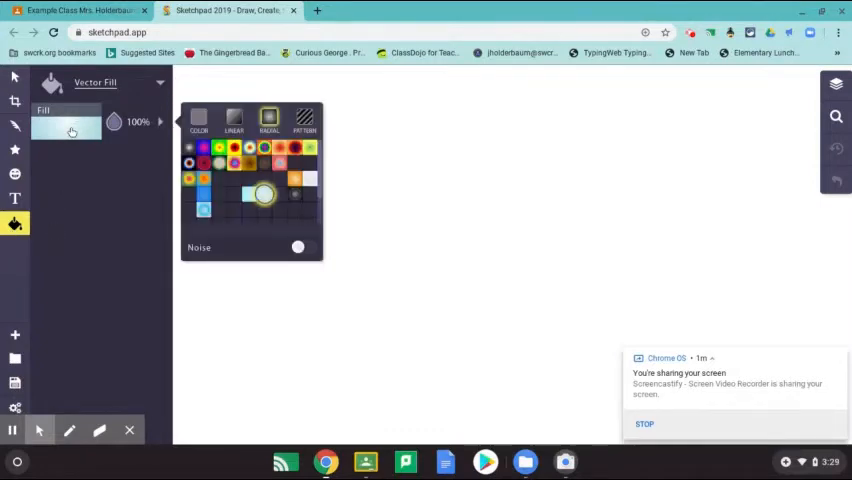
pyautogui.click(198, 118)
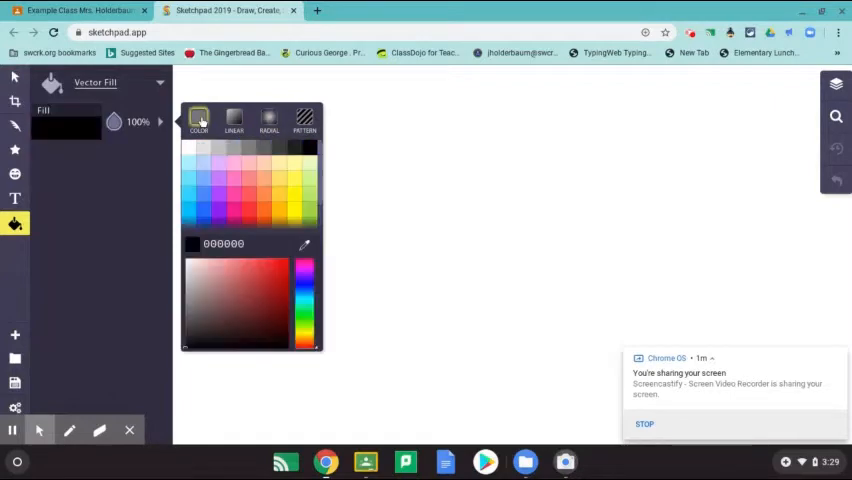
pyautogui.click(234, 120)
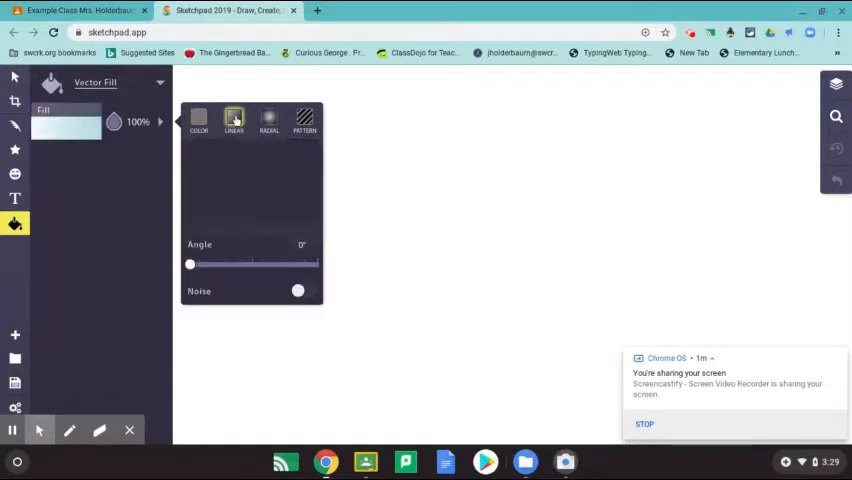
pyautogui.click(269, 120)
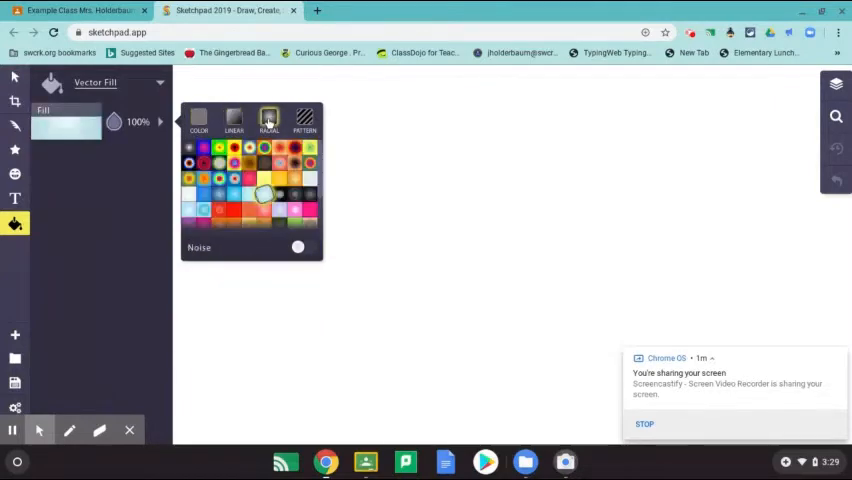
pyautogui.click(305, 119)
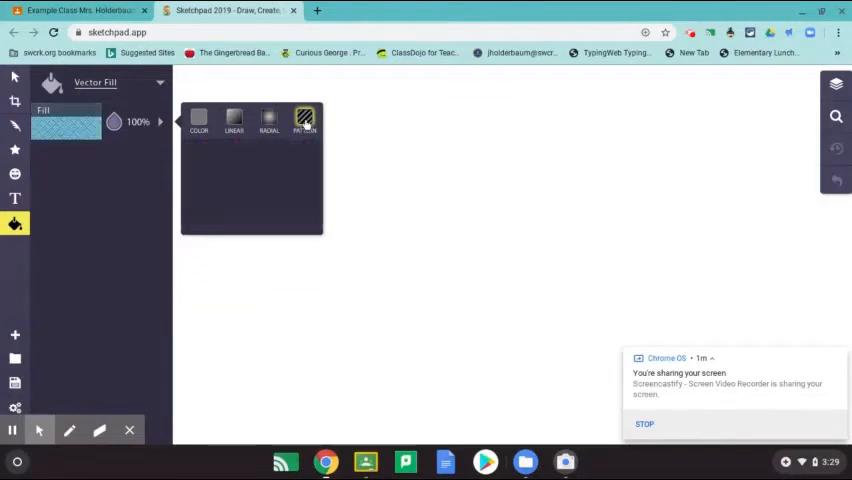
pyautogui.click(305, 120)
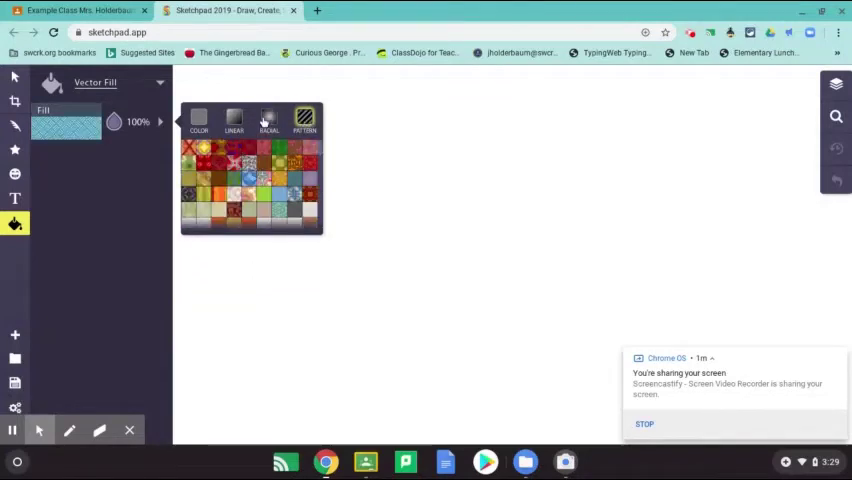
pyautogui.click(268, 120)
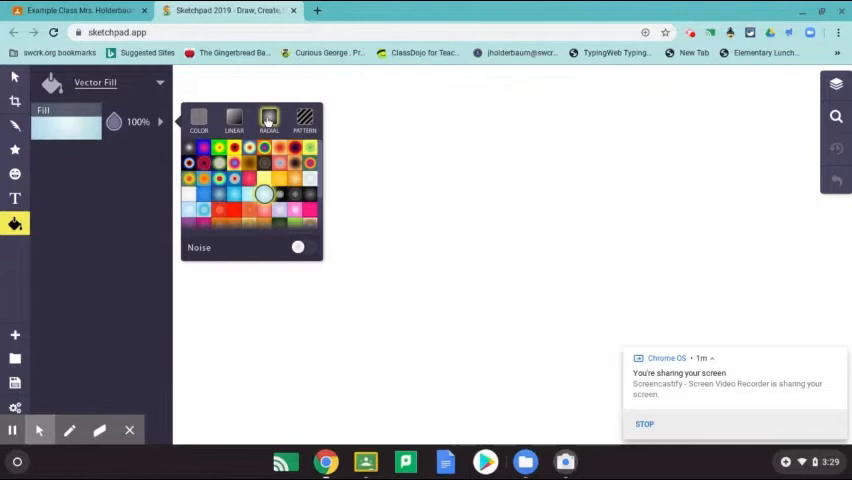
pyautogui.click(203, 208)
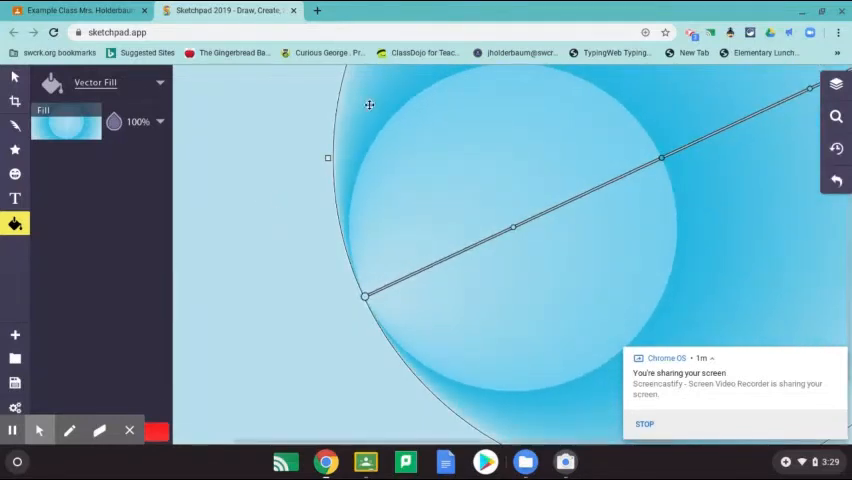
pyautogui.moveTo(367, 296); pyautogui.dragTo(318, 430)
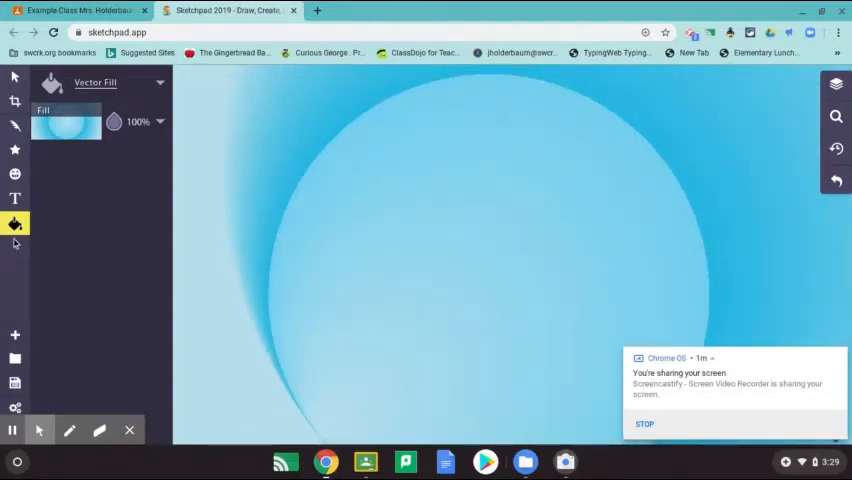
pyautogui.moveTo(15, 149)
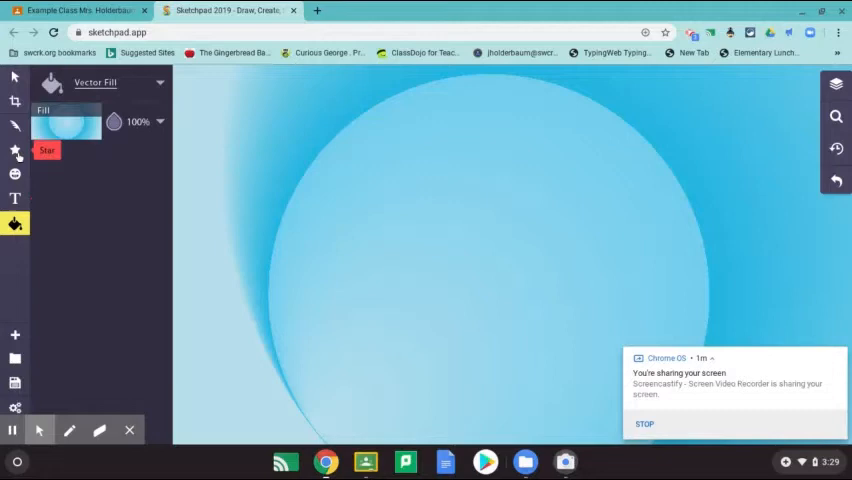
# Step: Draw a solid pink heart near the top-left of the circle and adjust its size
pyautogui.click(15, 150)
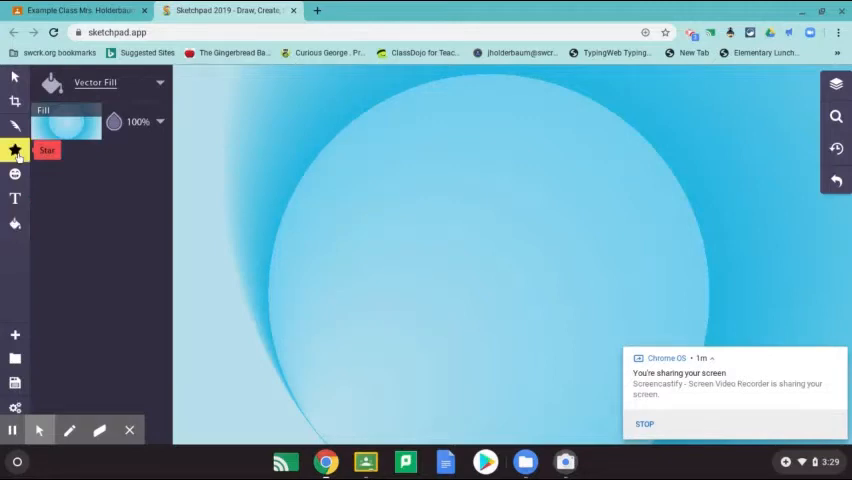
pyautogui.click(15, 149)
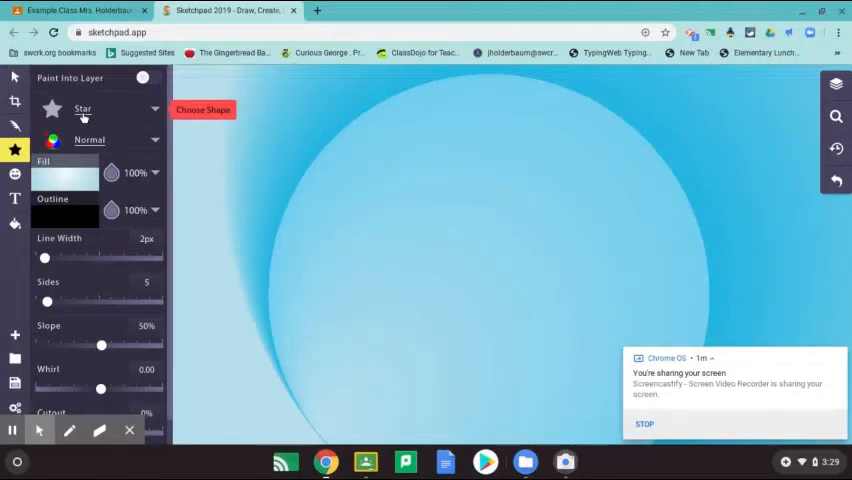
pyautogui.click(95, 109)
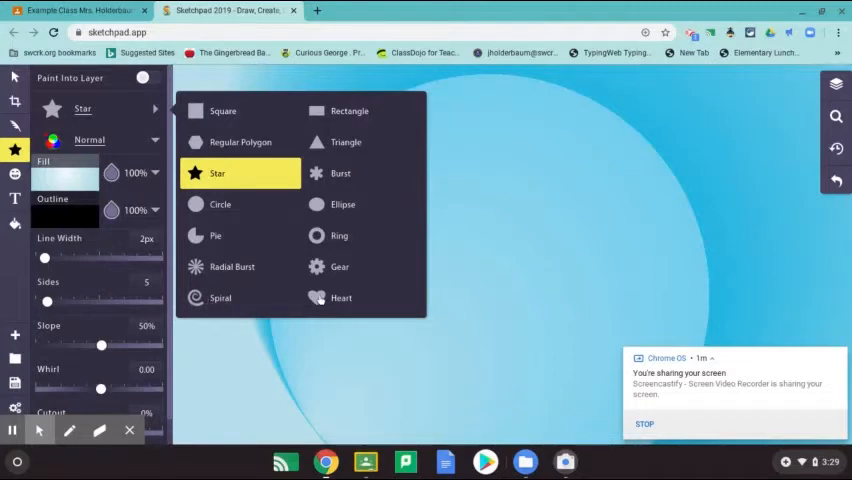
pyautogui.click(341, 298)
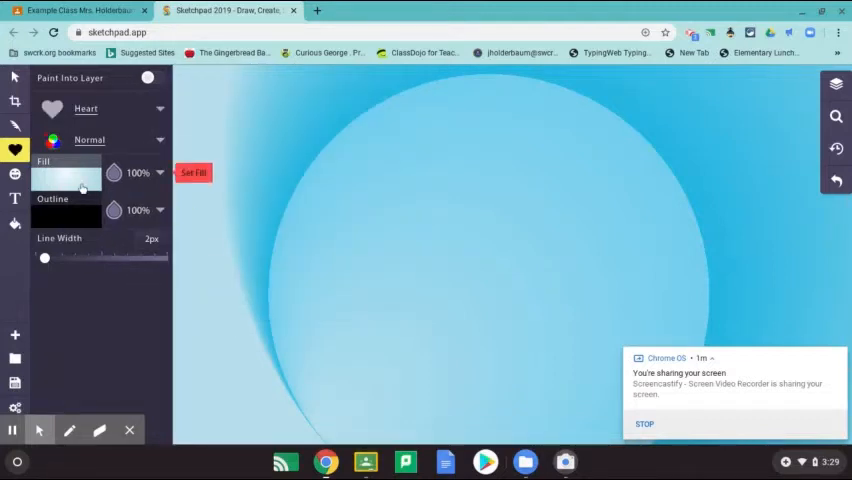
pyautogui.click(65, 172)
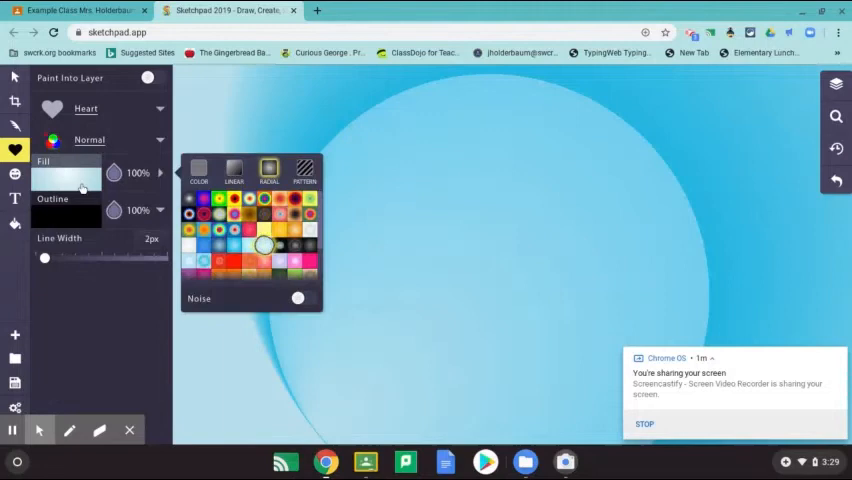
pyautogui.click(198, 170)
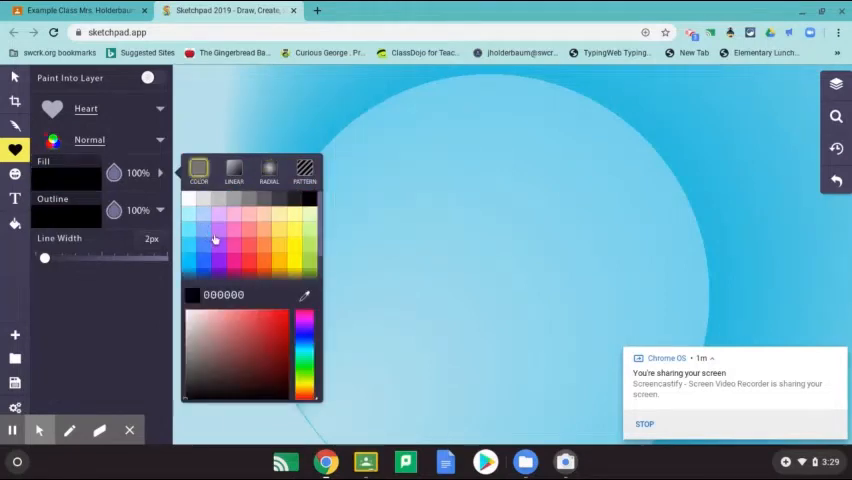
pyautogui.click(232, 247)
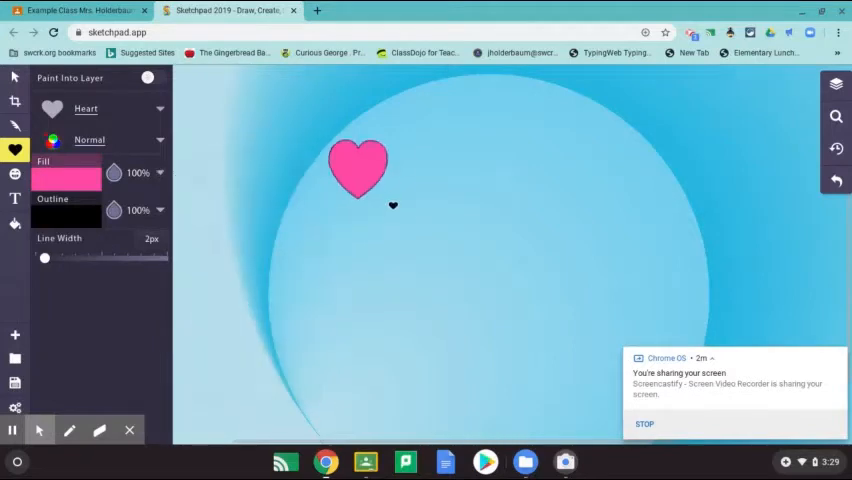
pyautogui.moveTo(360, 170); pyautogui.dragTo(300, 200)
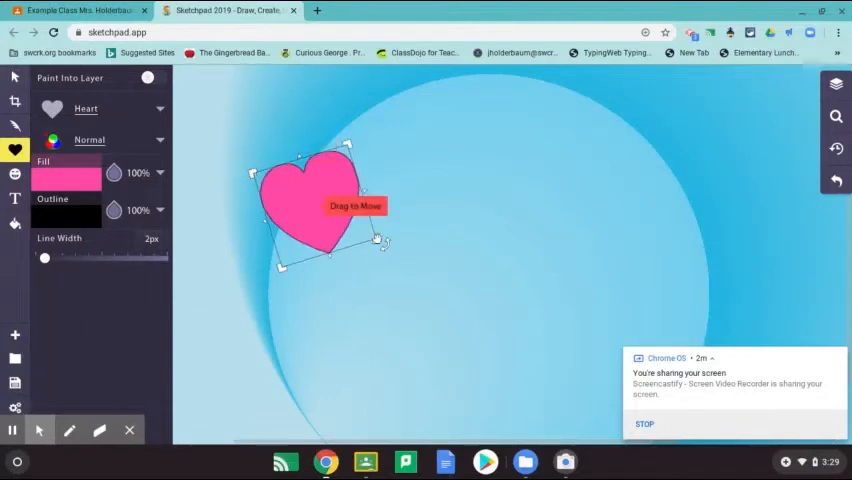
pyautogui.moveTo(378, 240); pyautogui.dragTo(375, 243)
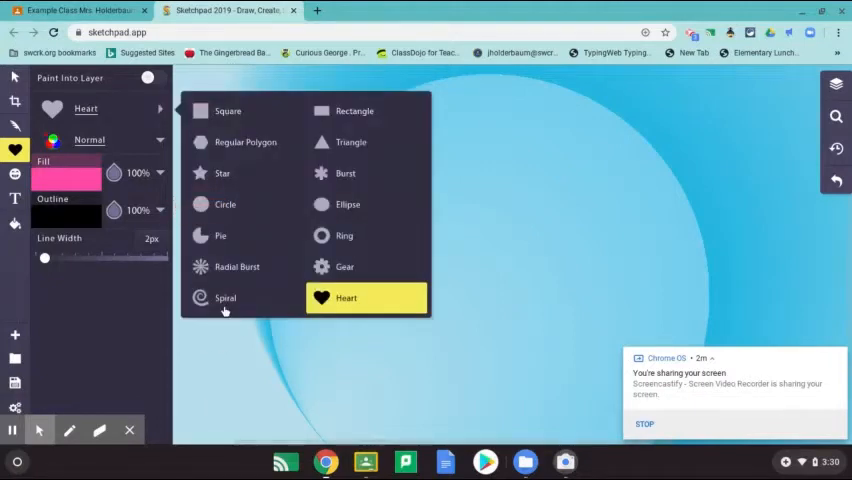
# Step: Choose the Spiral shape and set its outline colour
pyautogui.click(225, 298)
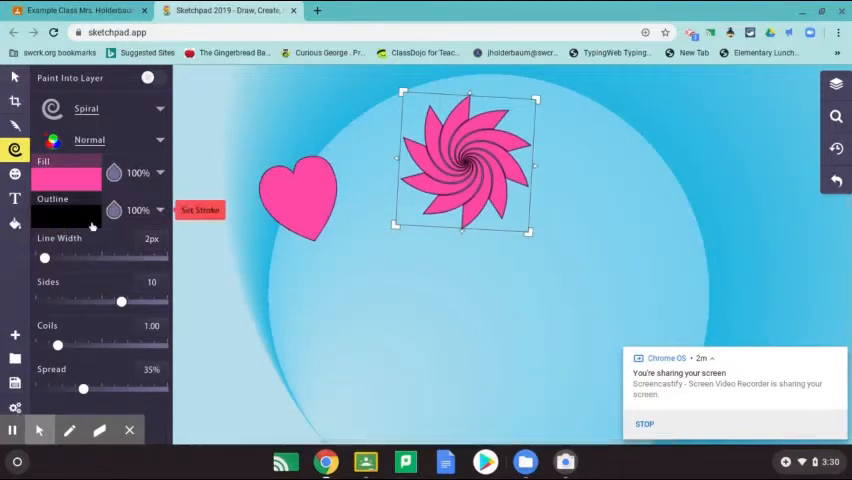
pyautogui.click(65, 216)
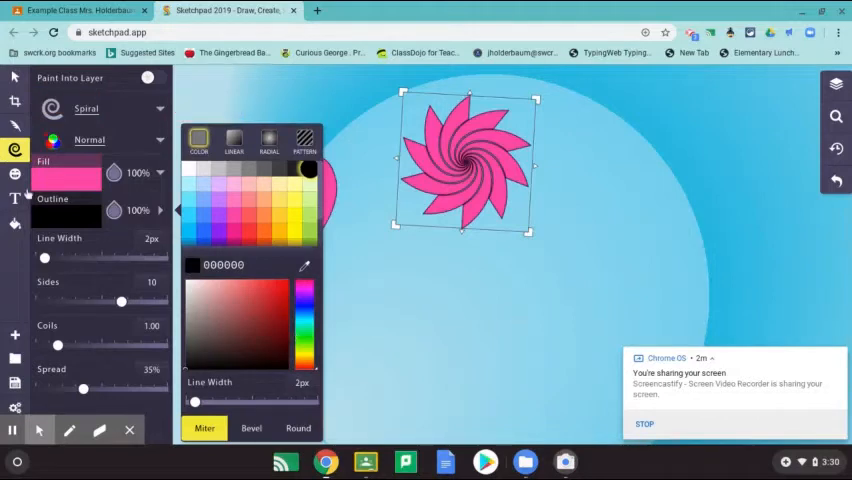
pyautogui.click(12, 78)
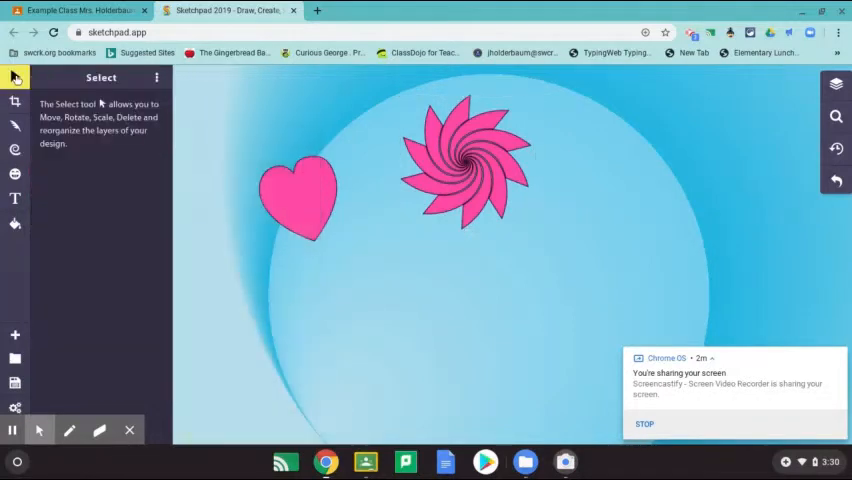
# Step: Select the pink heart and delete it
pyautogui.click(300, 195)
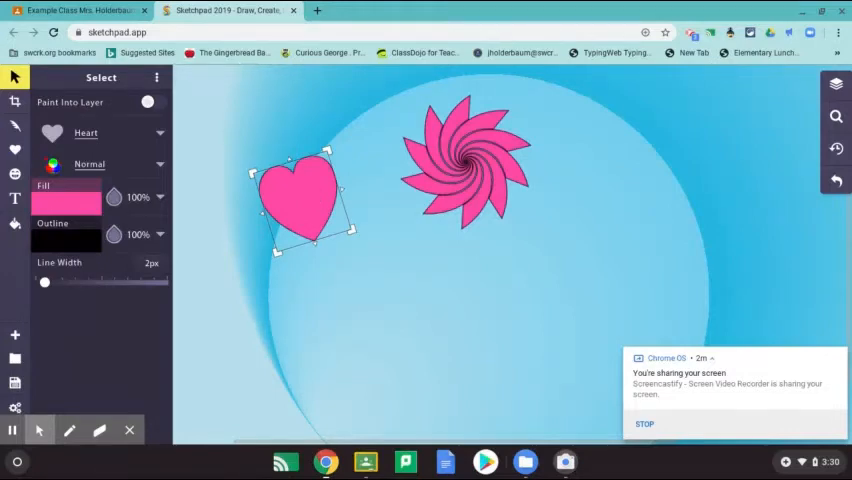
pyautogui.press('Delete')
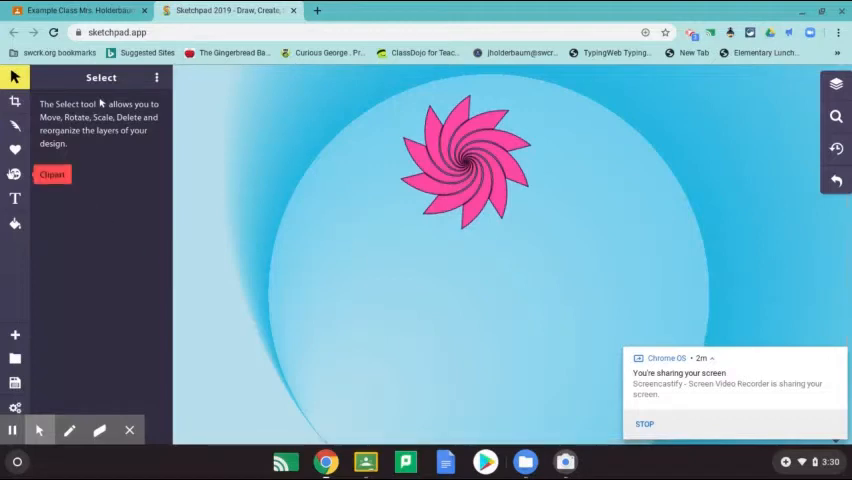
pyautogui.click(15, 150)
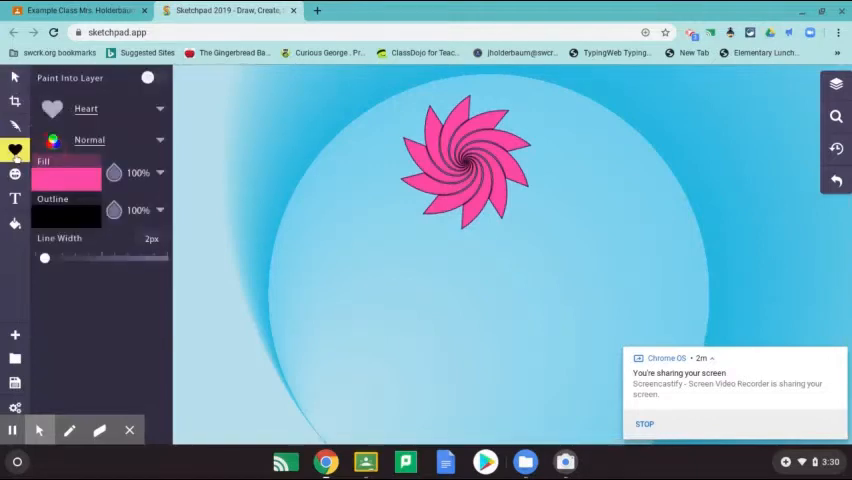
# Step: Choose the Burst shape with a yellow fill for the six-petal flower
pyautogui.click(92, 109)
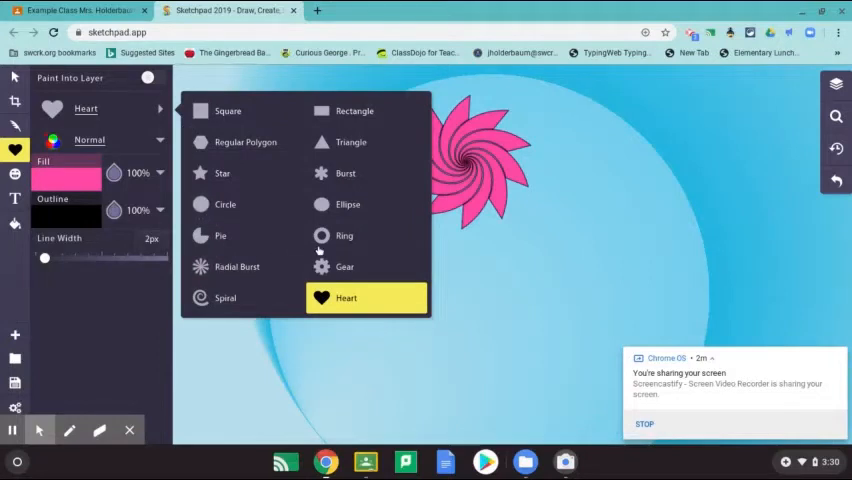
pyautogui.click(345, 173)
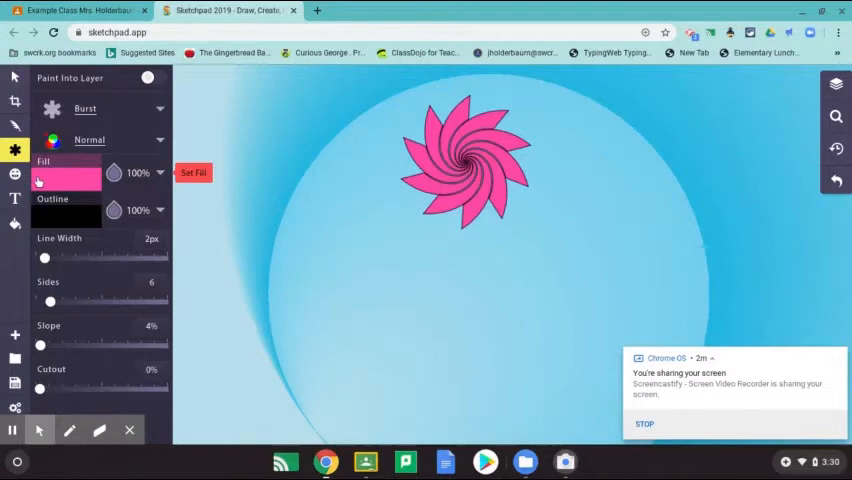
pyautogui.click(66, 173)
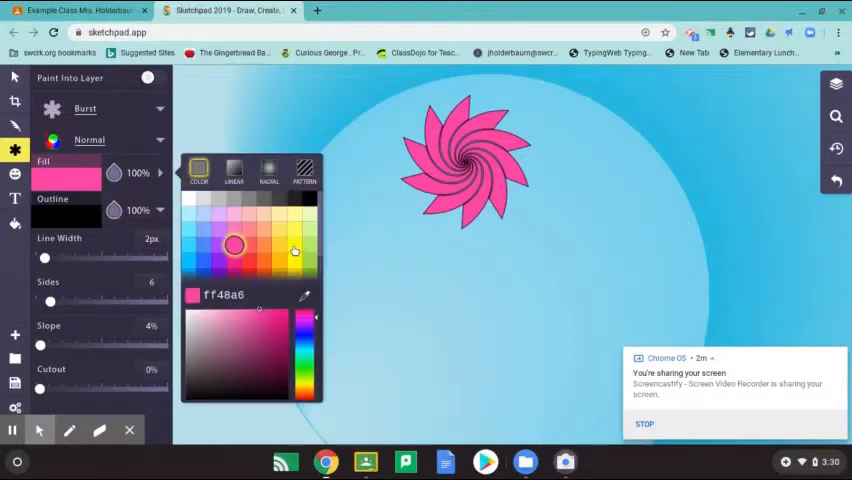
pyautogui.click(296, 245)
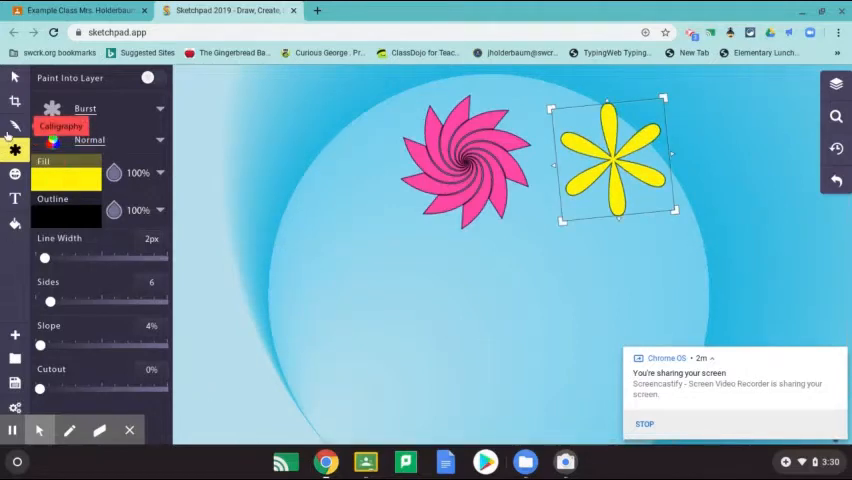
pyautogui.click(15, 127)
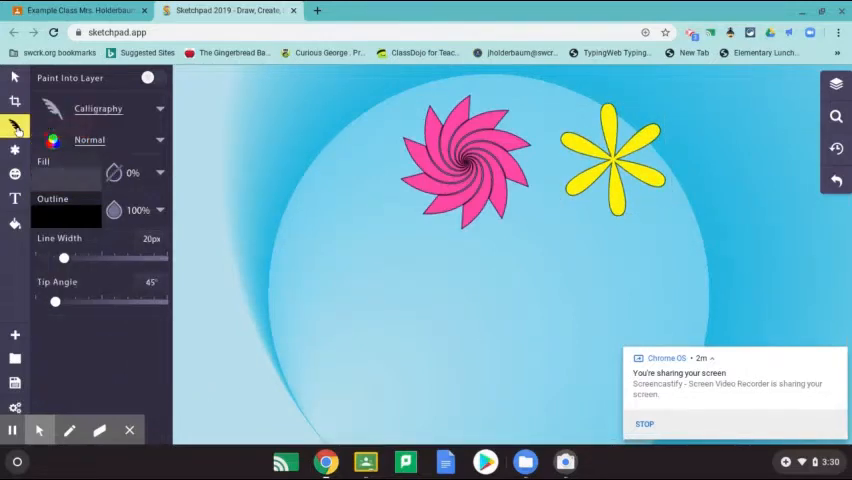
# Step: Set up the Pen brush at 19px width in green for the stems
pyautogui.click(98, 108)
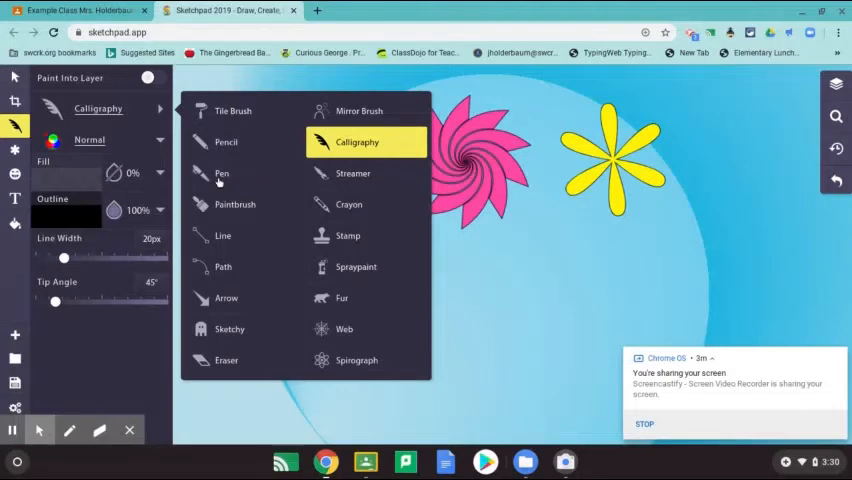
pyautogui.click(221, 173)
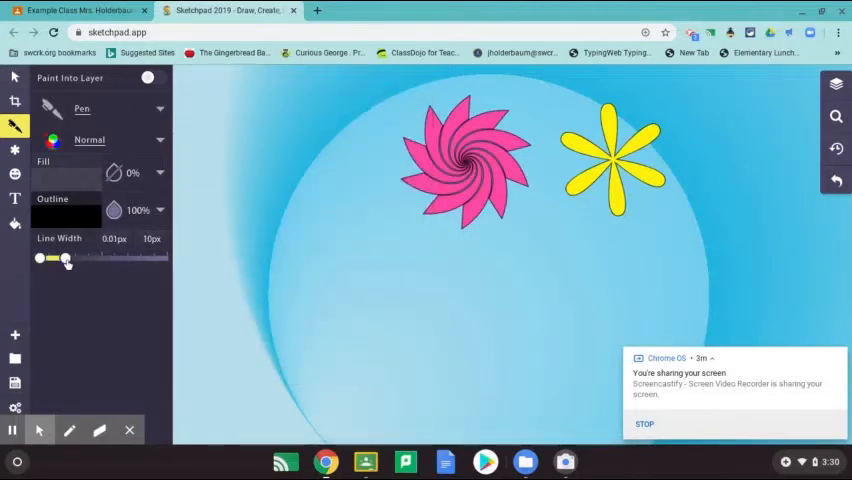
pyautogui.moveTo(65, 258); pyautogui.dragTo(115, 258)
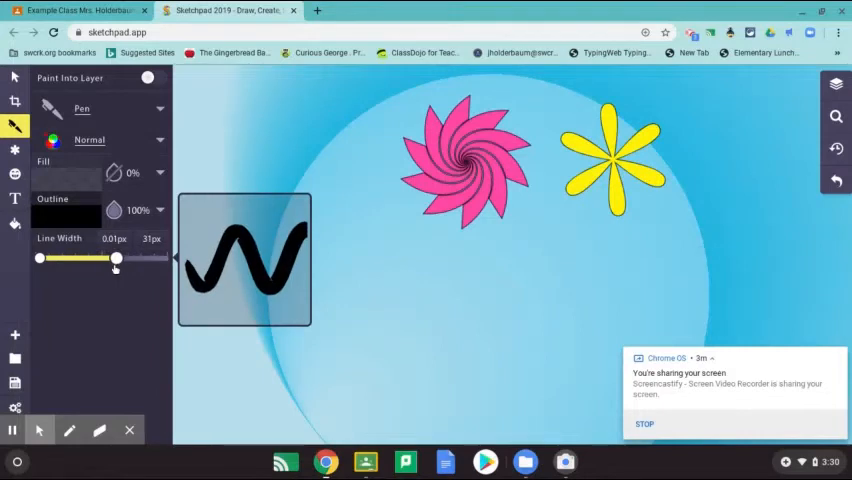
pyautogui.moveTo(116, 258); pyautogui.dragTo(85, 258)
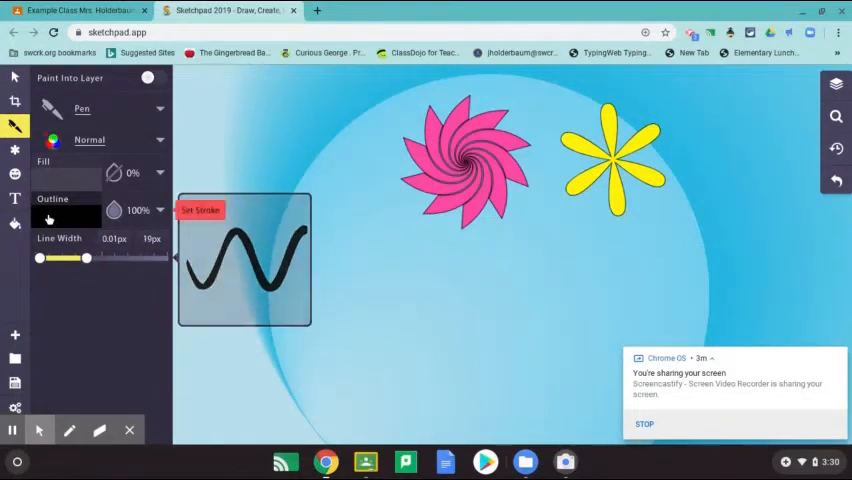
pyautogui.click(65, 215)
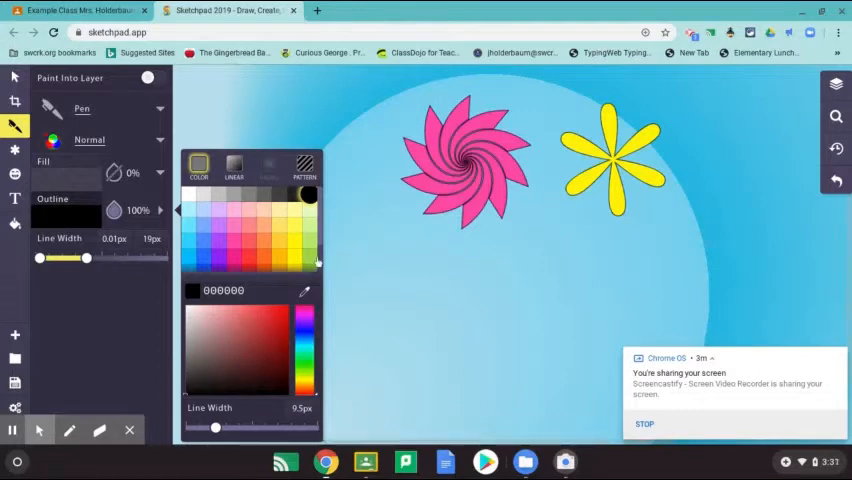
pyautogui.click(308, 258)
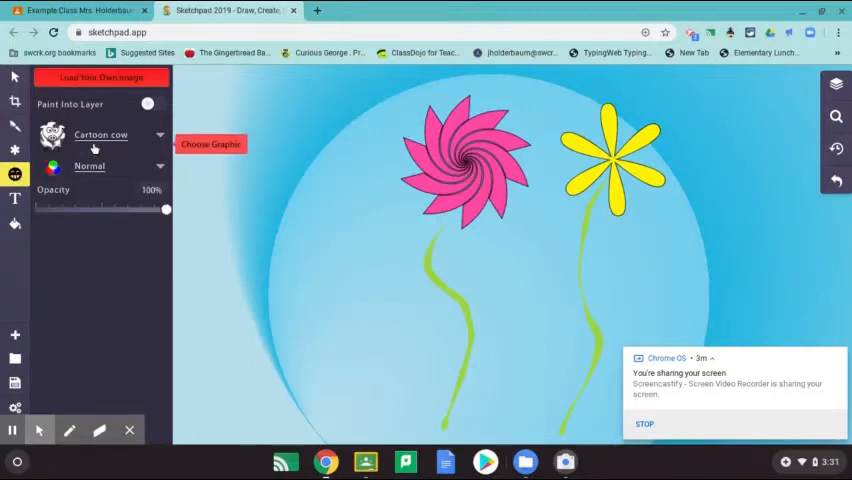
# Step: Insert the weather sun clipart, enlarge it, and move it to the top-left
pyautogui.click(210, 143)
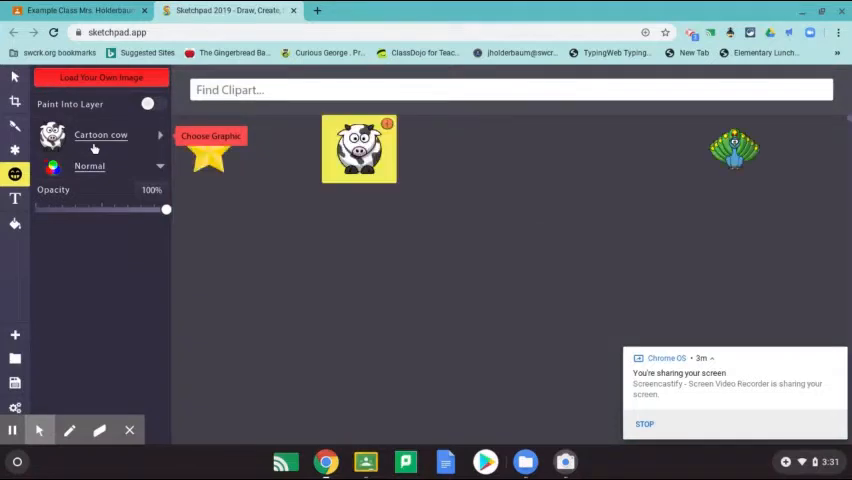
pyautogui.click(210, 135)
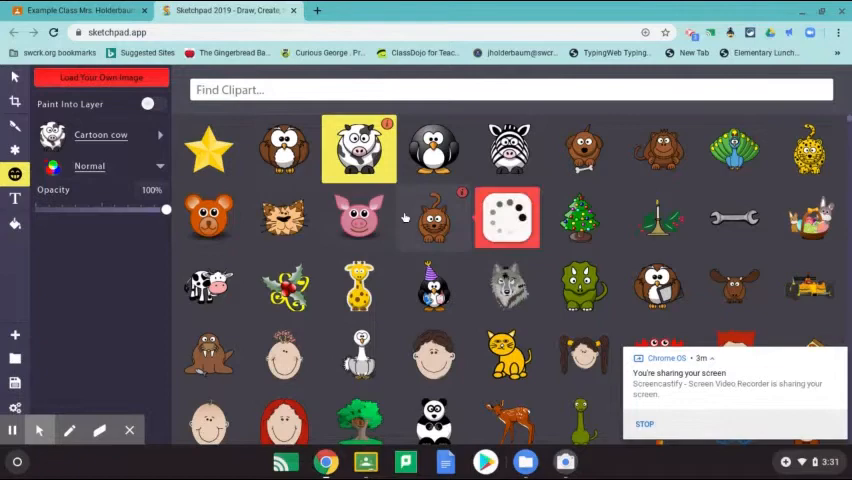
pyautogui.scroll(-3)
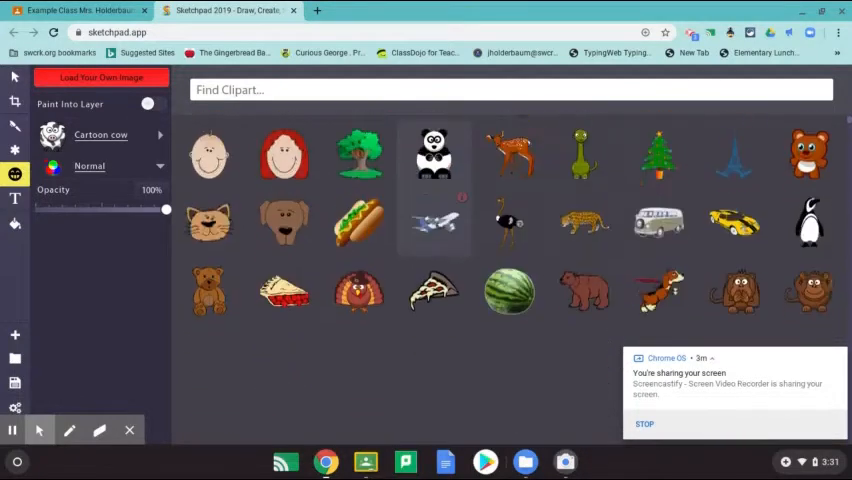
pyautogui.scroll(-3)
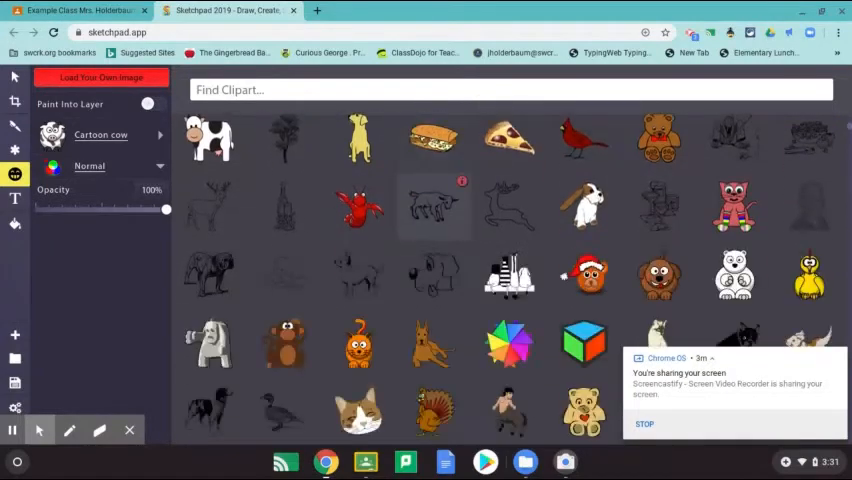
pyautogui.scroll(-3)
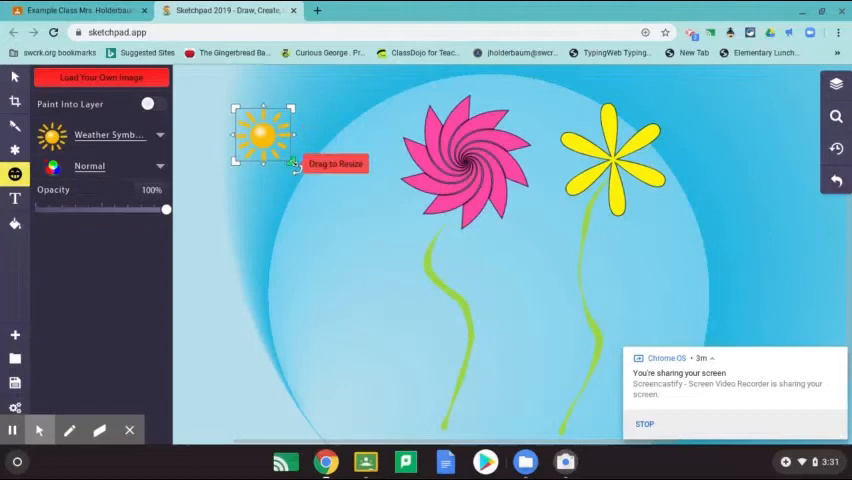
pyautogui.moveTo(294, 163); pyautogui.dragTo(339, 214)
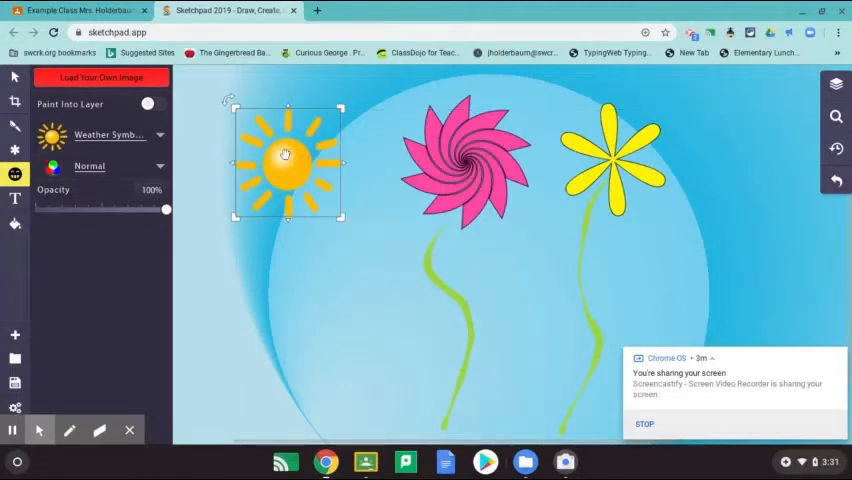
pyautogui.moveTo(288, 155); pyautogui.dragTo(268, 130)
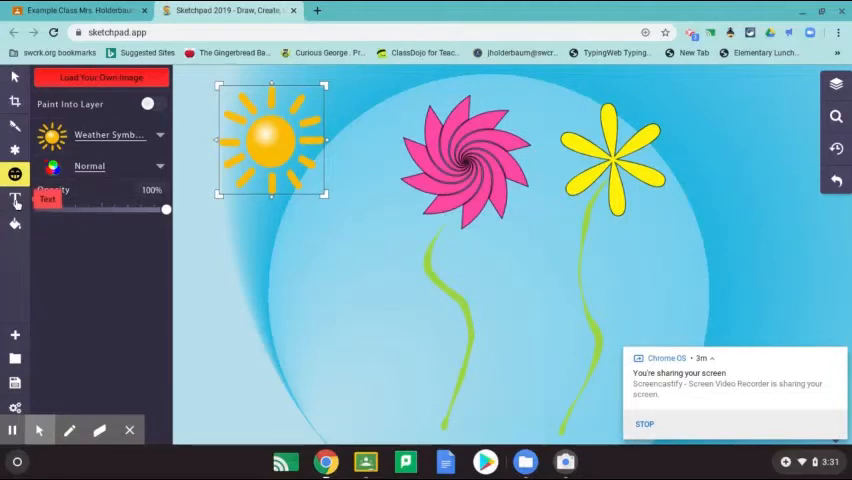
# Step: Pick the Landrina Solid font and type 'Spring Picture By: Mrs. Holderbaum'
pyautogui.click(15, 199)
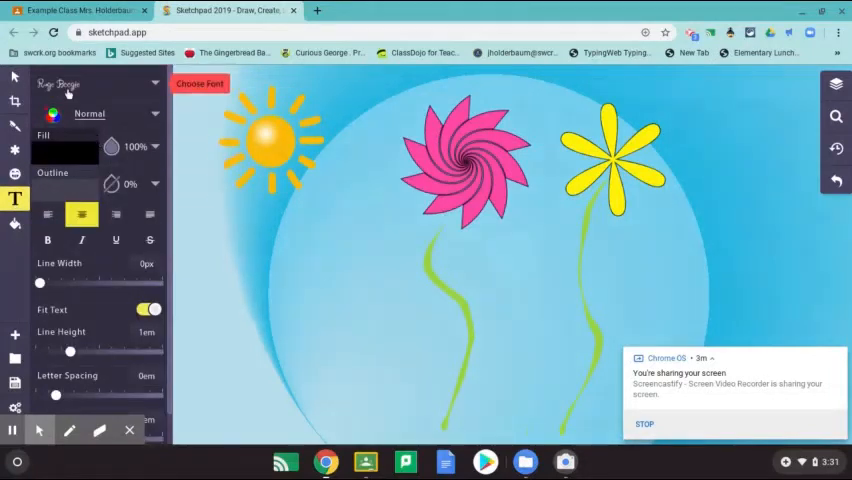
pyautogui.click(199, 84)
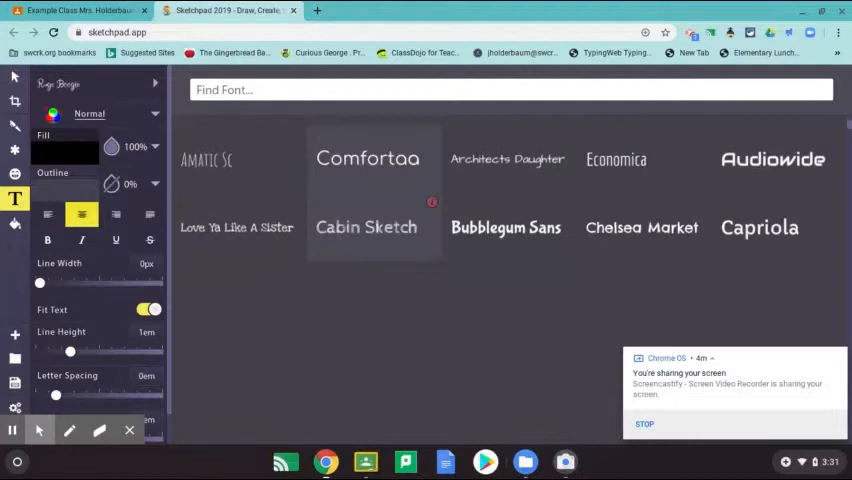
pyautogui.scroll(-3)
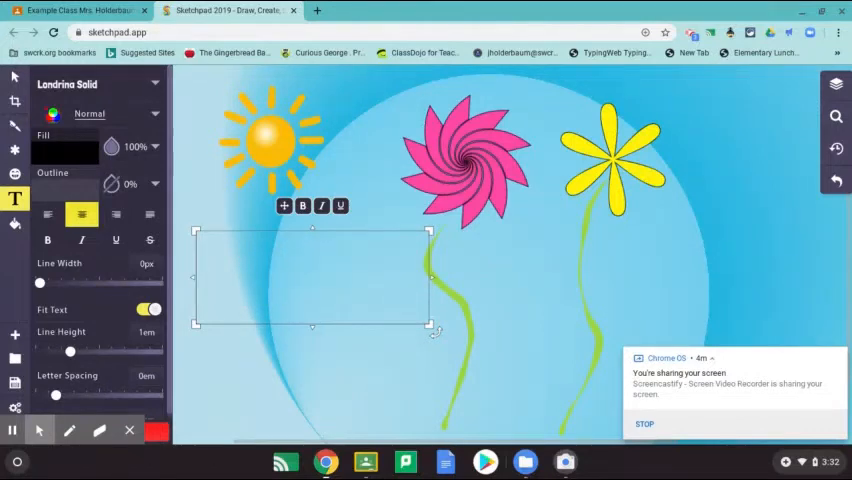
pyautogui.write('SP')
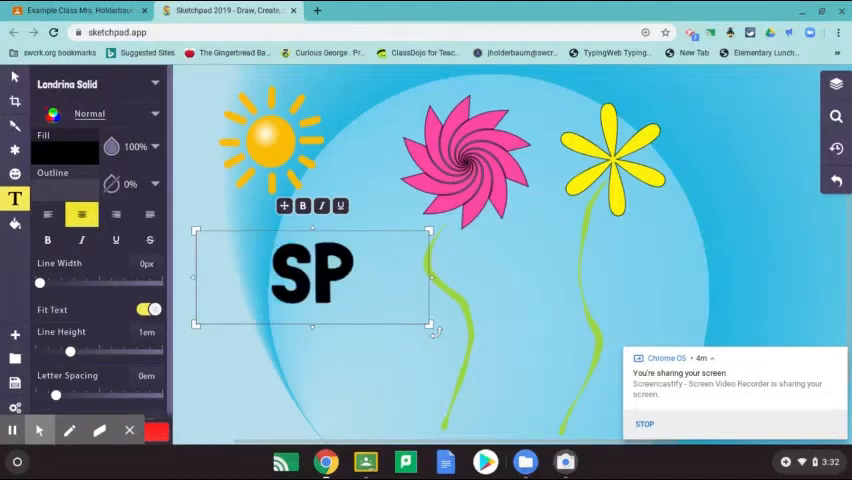
pyautogui.write('pring Picture')
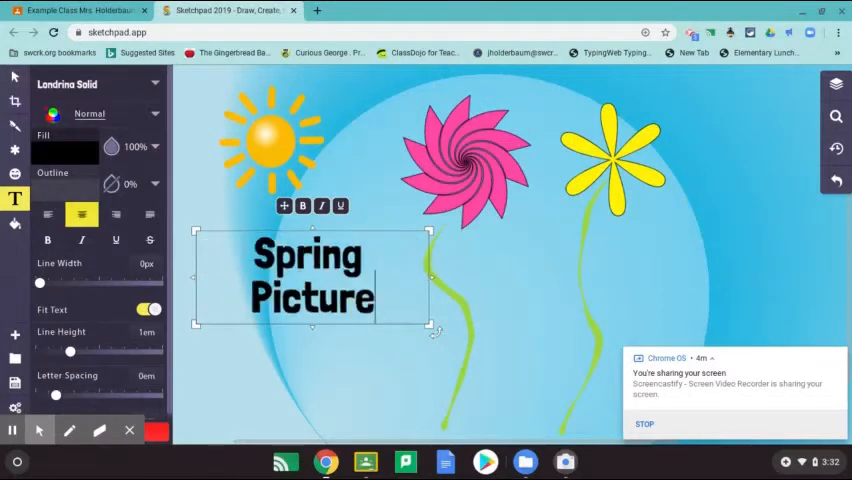
pyautogui.write('By: Mr')
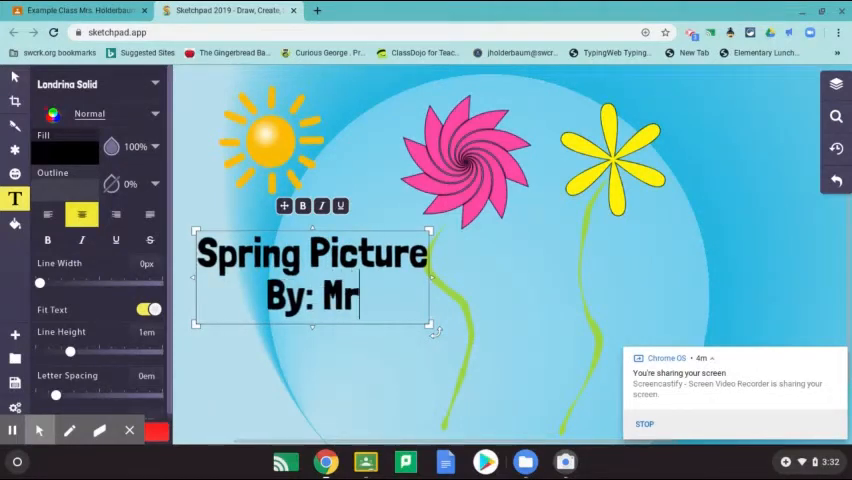
pyautogui.write('s. Holderb')
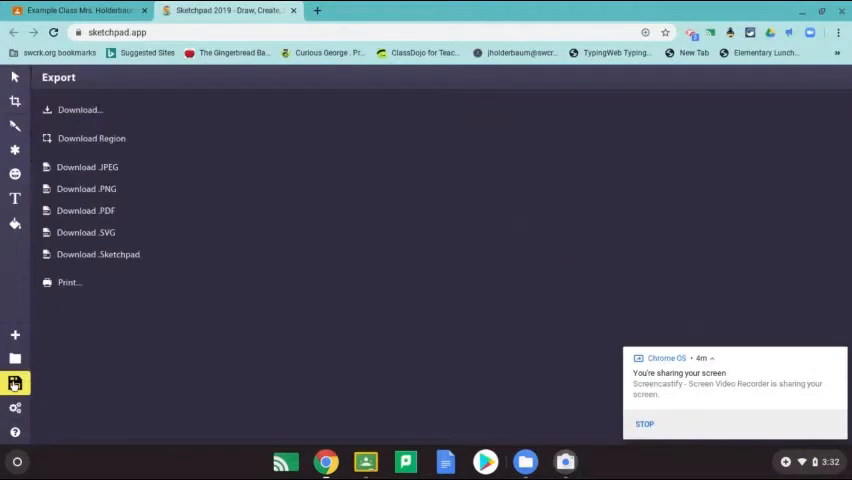
pyautogui.moveTo(80, 167)
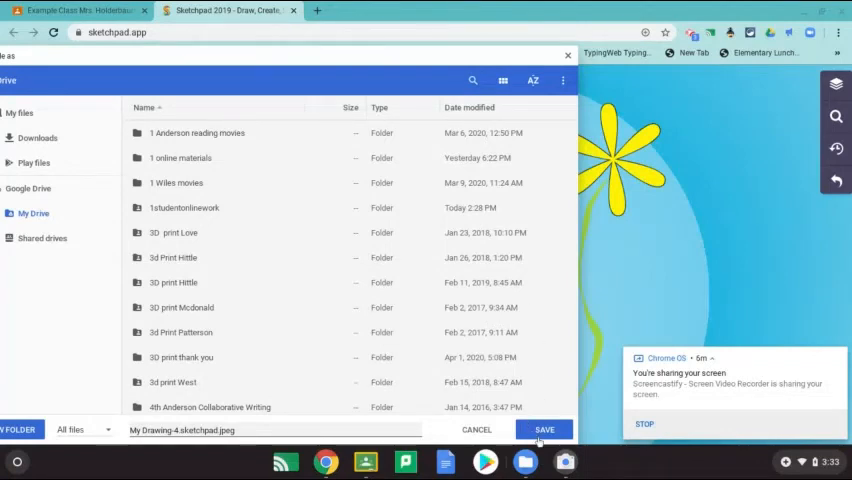
pyautogui.click(177, 382)
pyautogui.write('Spring picture Mrs Holderbaum')
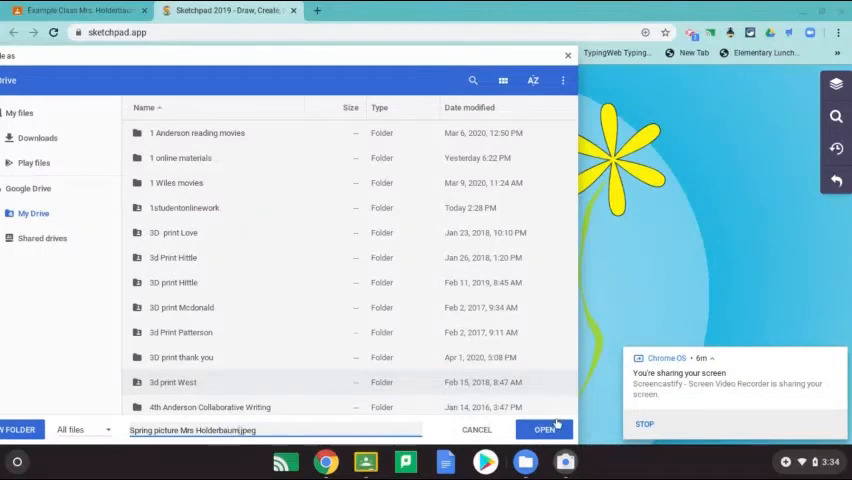
pyautogui.doubleClick(170, 382)
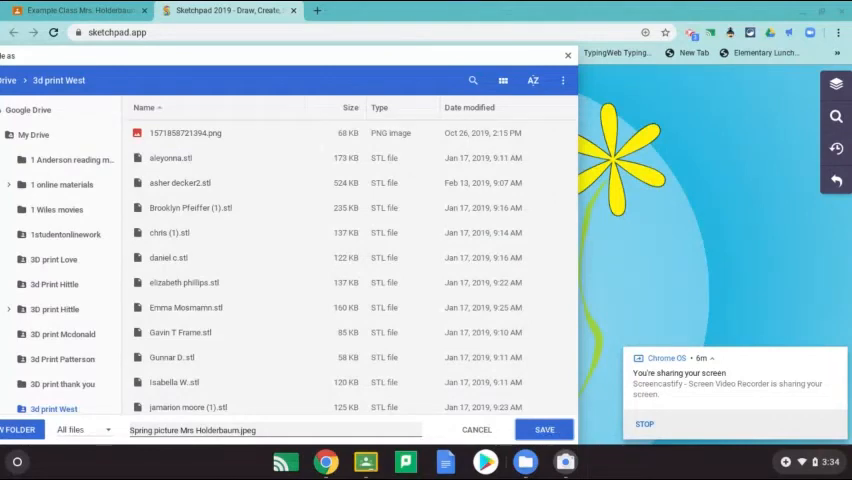
pyautogui.click(544, 429)
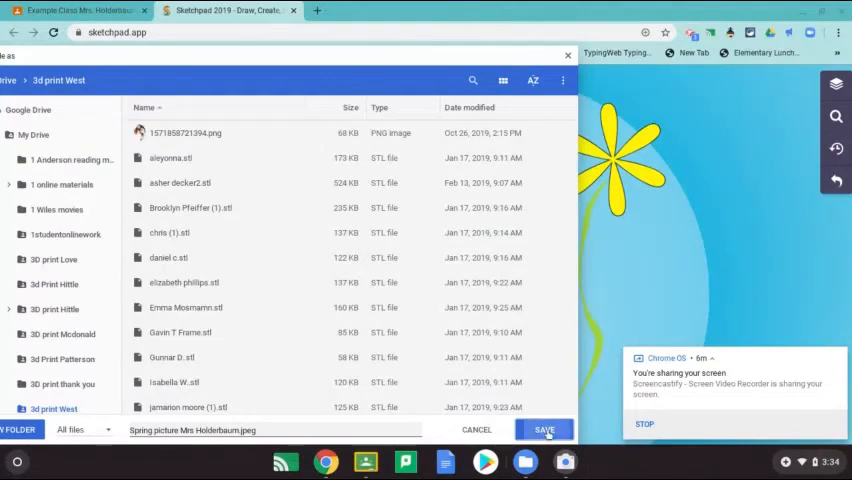
pyautogui.click(545, 429)
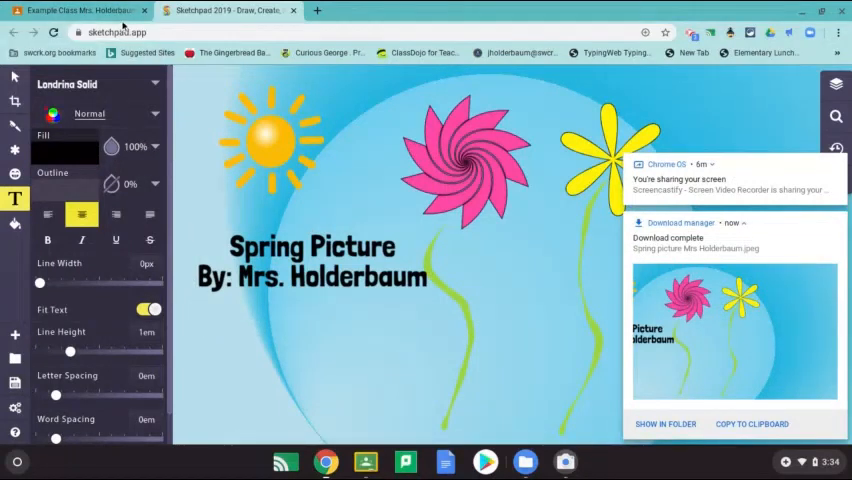
# Step: Switch to the Classroom tab and open the 1studentonlinework folder attachment
pyautogui.click(90, 13)
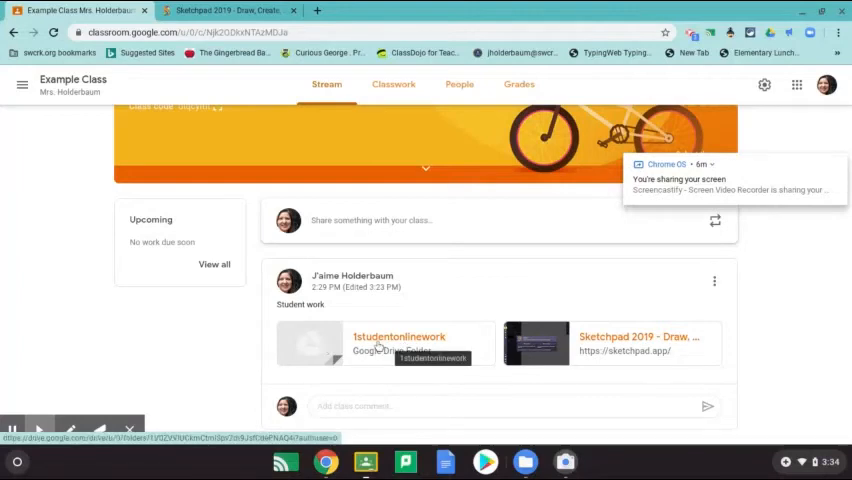
pyautogui.click(398, 336)
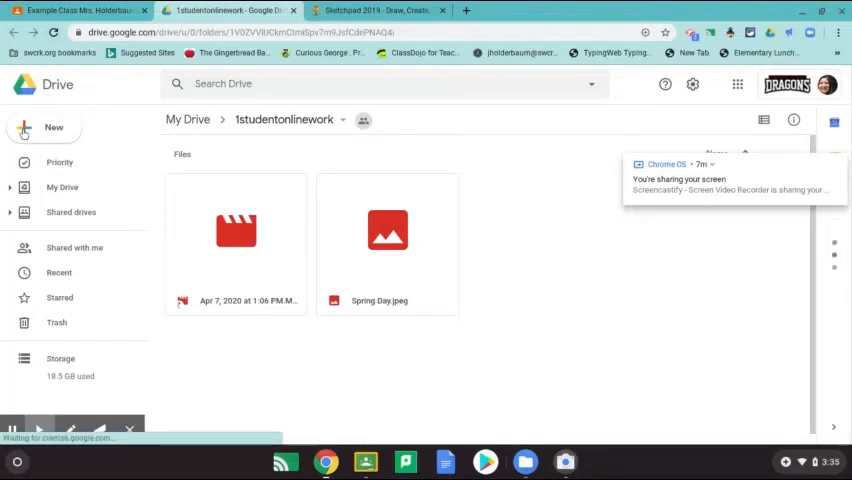
# Step: Upload 'Spring picture Mrs Holderbaum' JPEG from Recent files via New > File upload
pyautogui.click(43, 127)
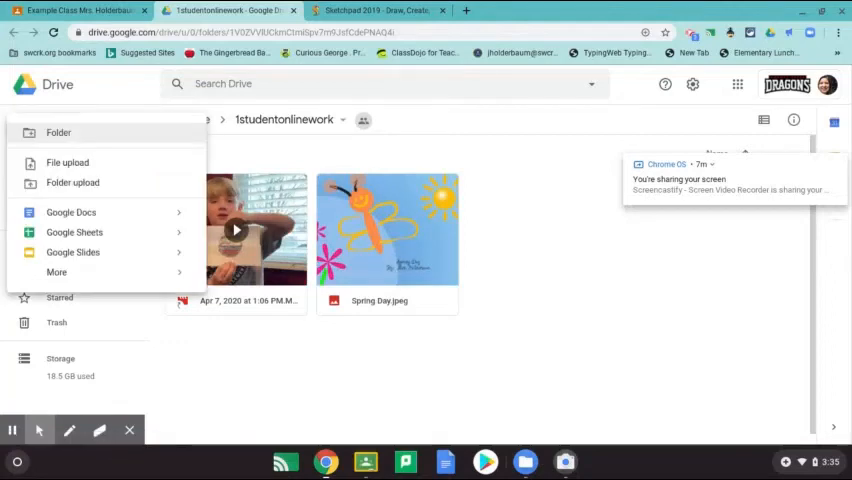
pyautogui.moveTo(67, 165)
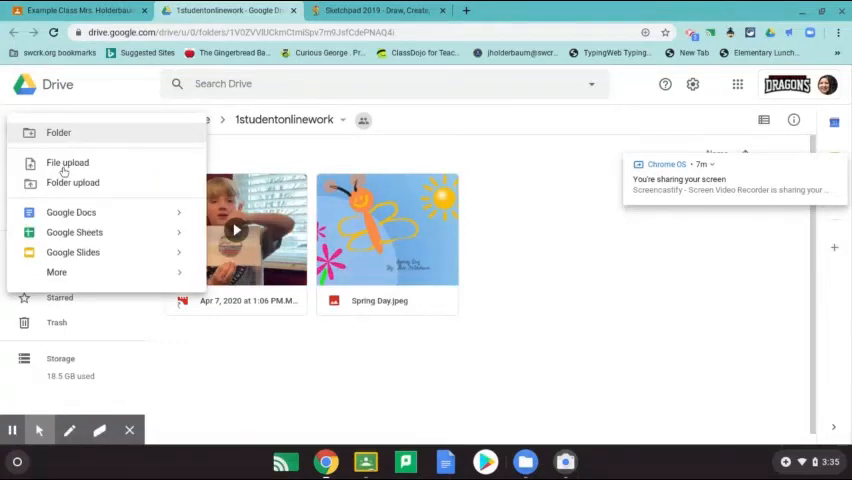
pyautogui.click(67, 162)
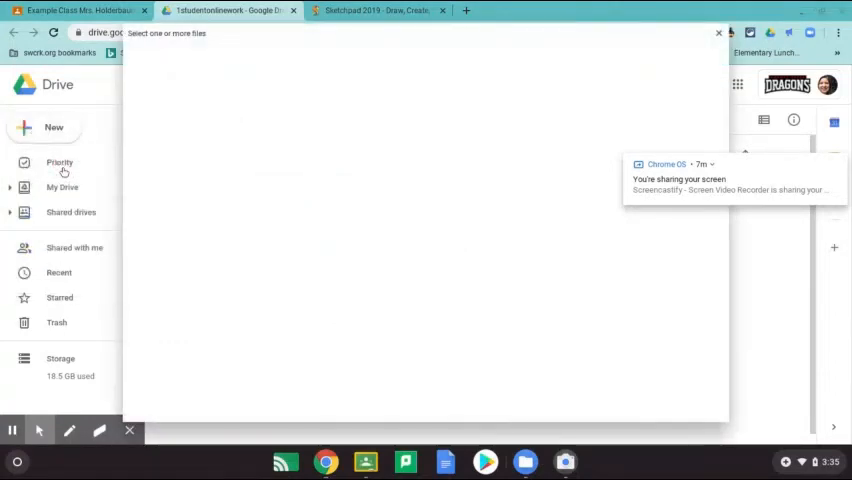
pyautogui.moveTo(375, 301)
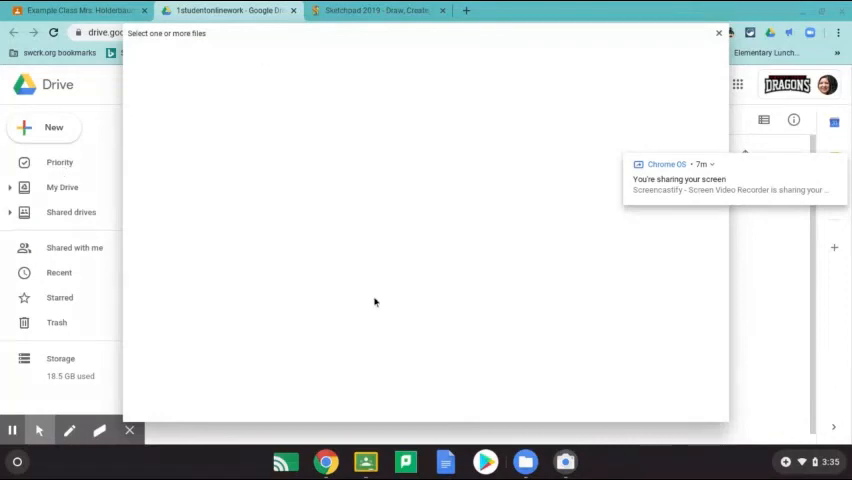
pyautogui.moveTo(211, 113)
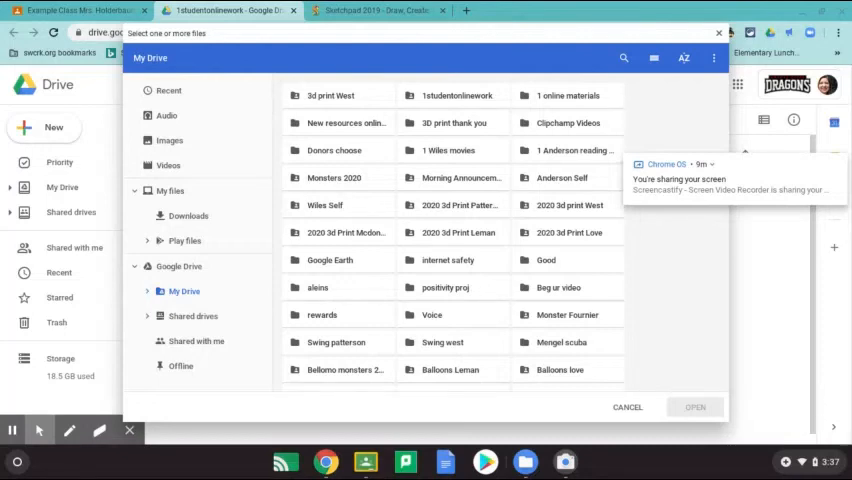
pyautogui.moveTo(187, 219)
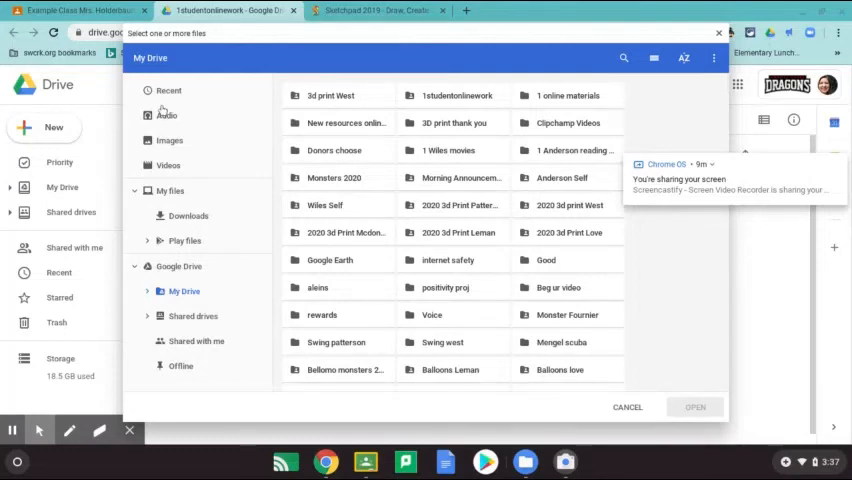
pyautogui.click(167, 90)
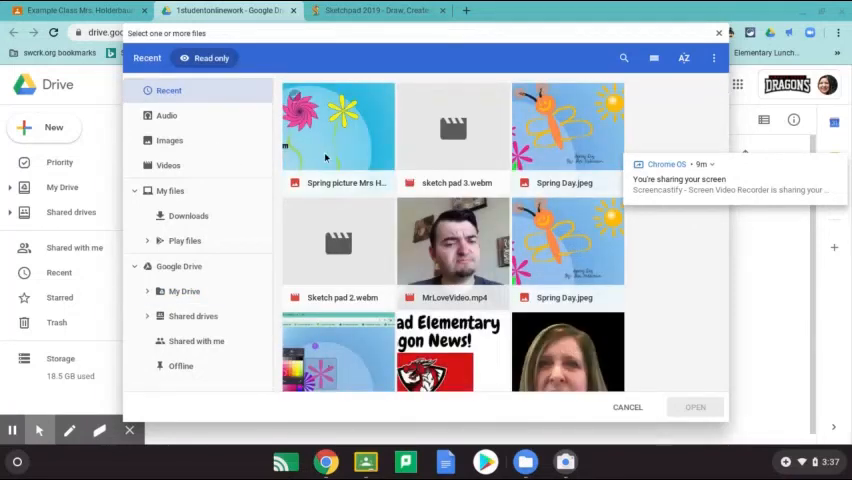
pyautogui.click(337, 125)
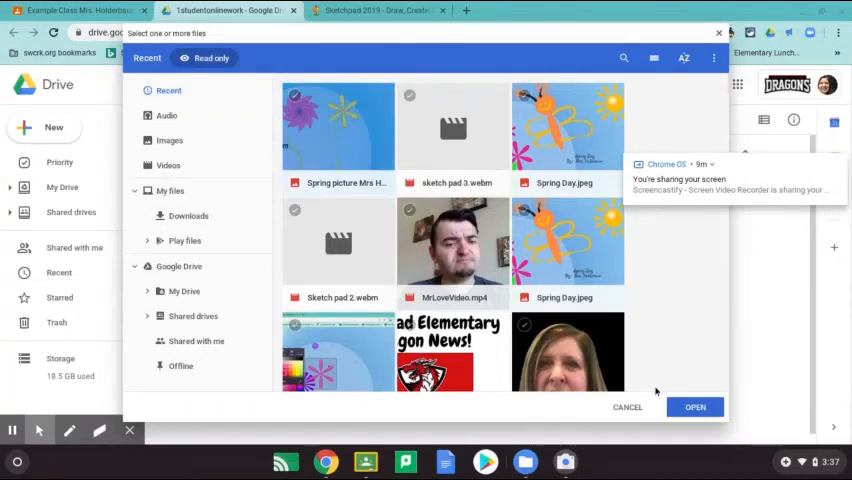
pyautogui.click(695, 407)
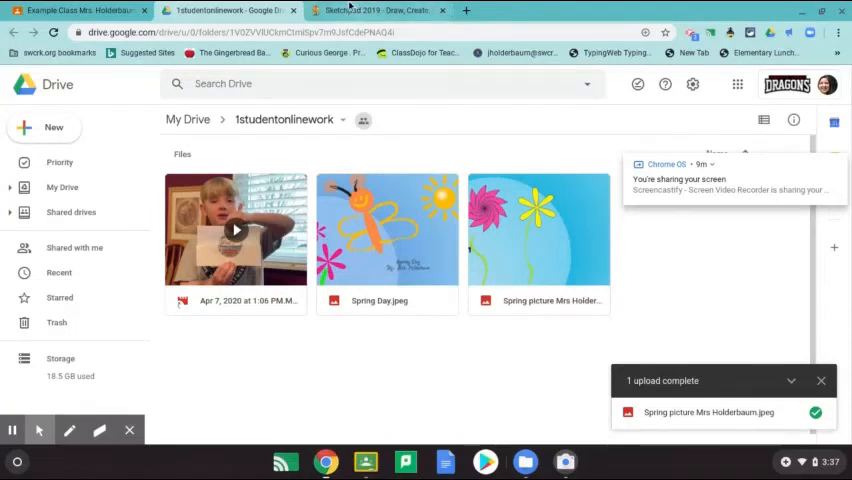
# Step: Switch back to the Sketchpad tab showing the finished titled spring drawing
pyautogui.click(385, 11)
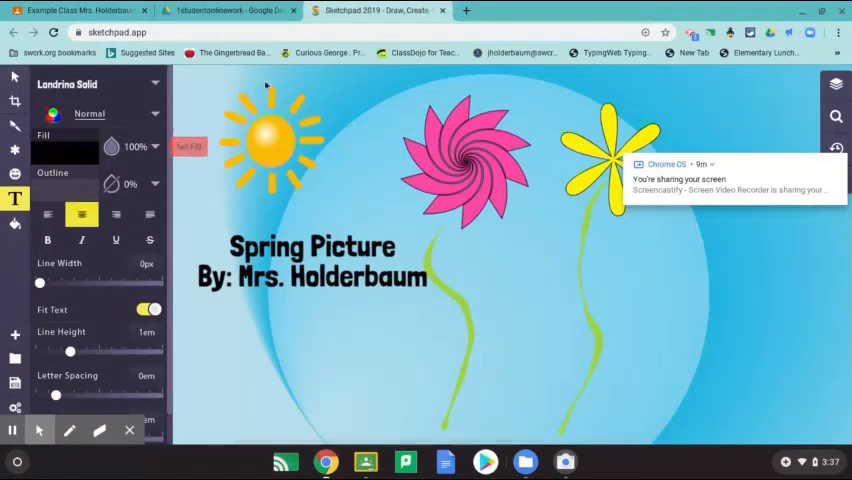
pyautogui.moveTo(400, 263)
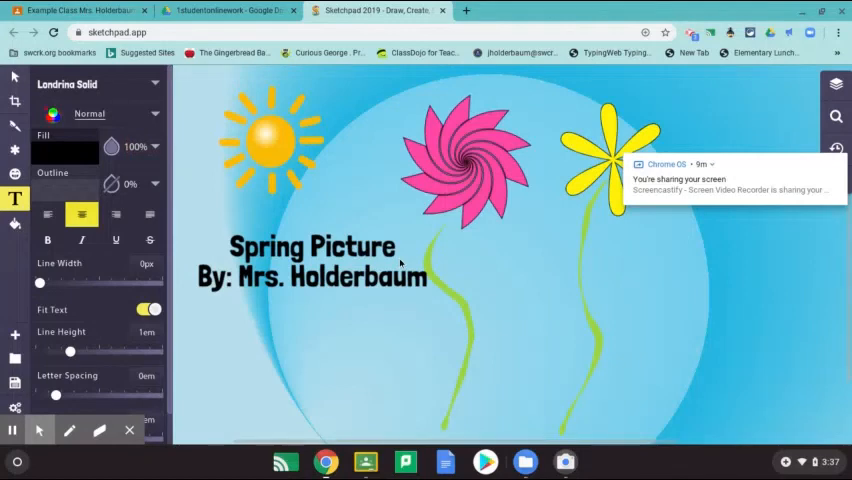